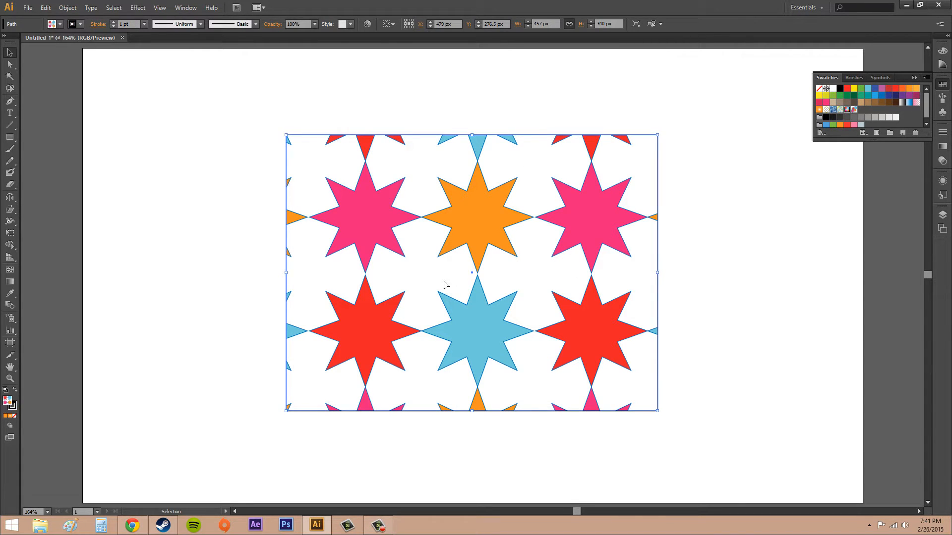
mouse_move(501, 186)
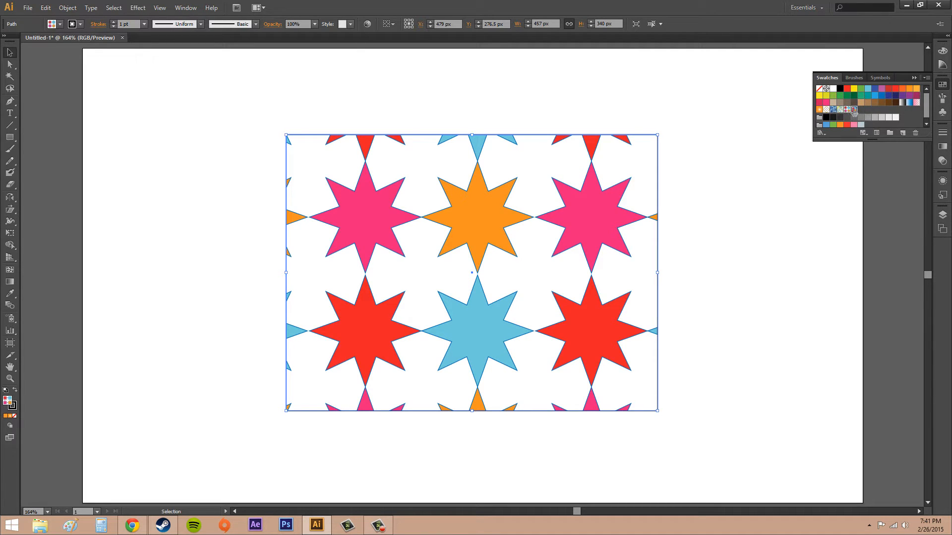
Try a blue swirl fill, restore the star fill, then enter Edit Pattern for the rectangle's ColorStars pattern
click(833, 110)
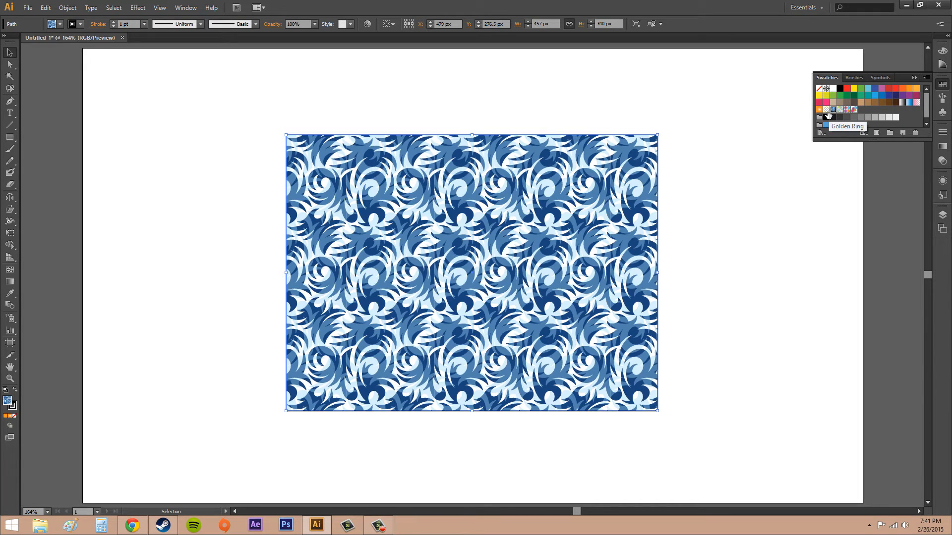
click(841, 109)
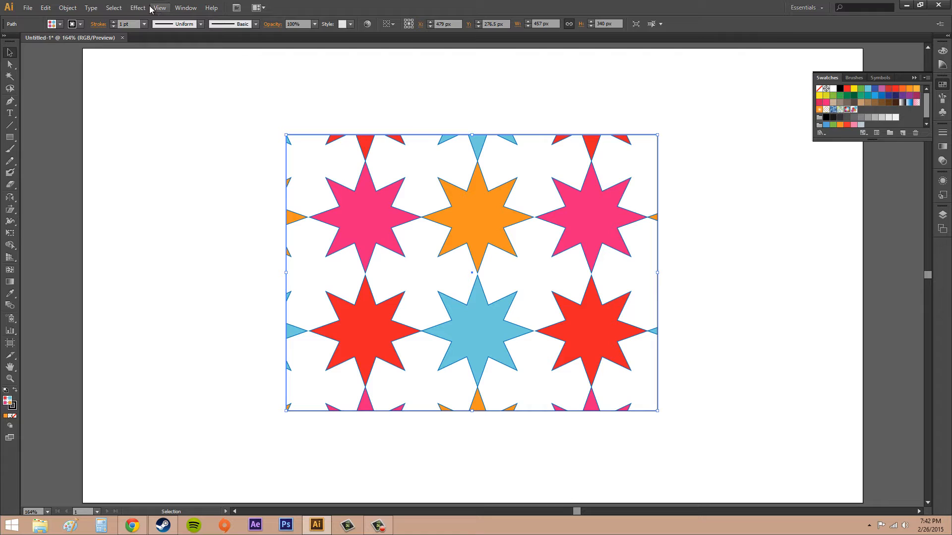
click(67, 7)
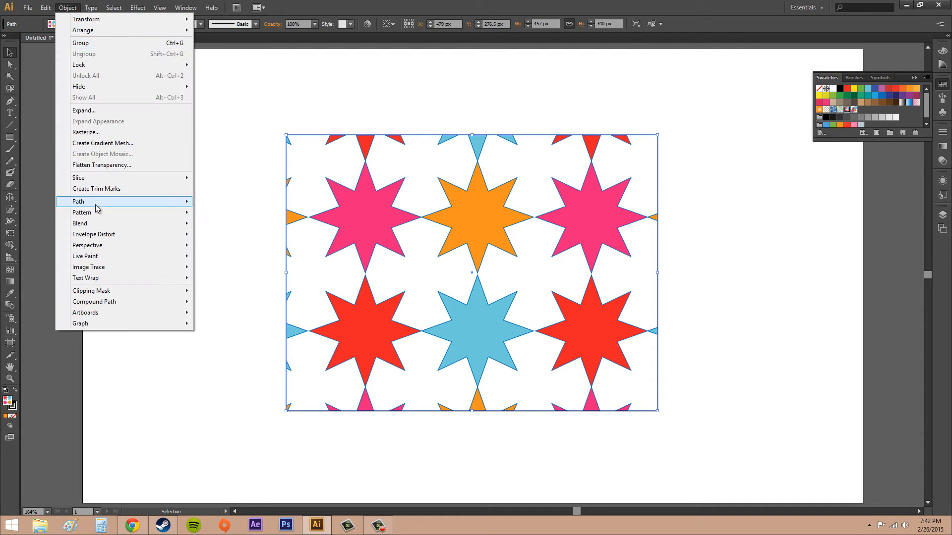
mouse_move(82, 212)
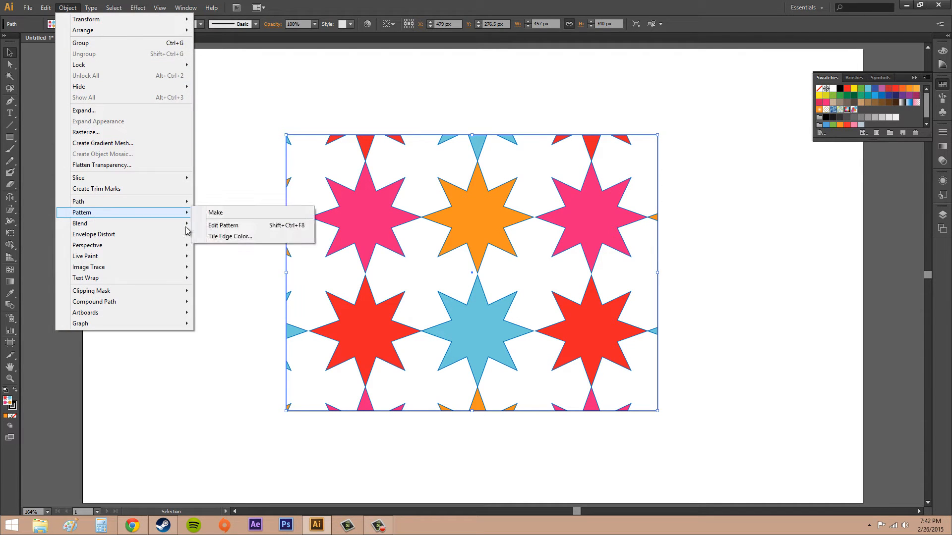
click(215, 212)
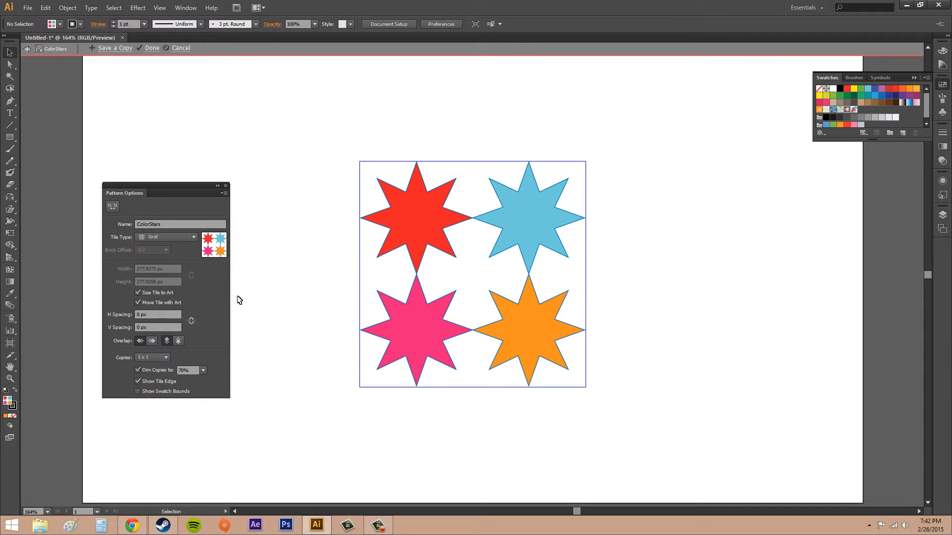
mouse_move(139, 212)
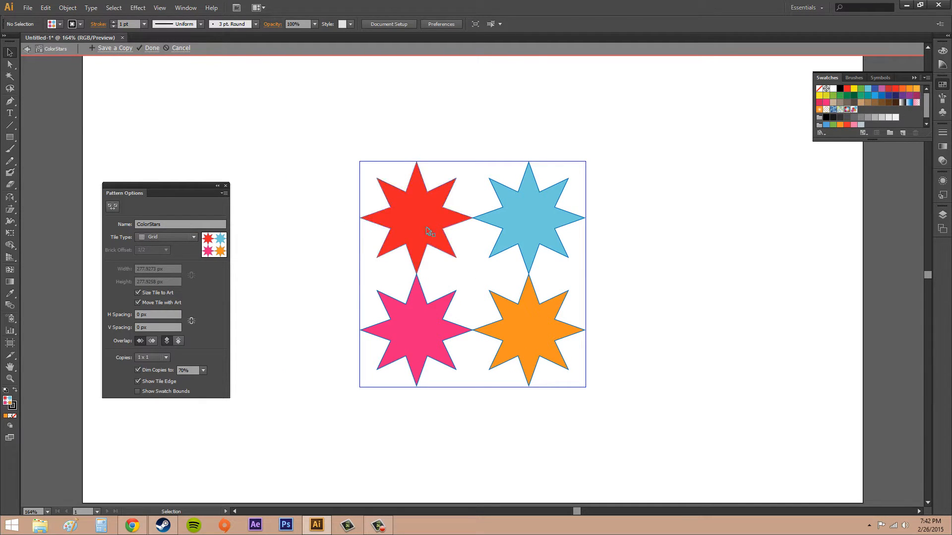
Select a star in the tile and set the Pattern Options preview to 3 x 3 copies
click(527, 331)
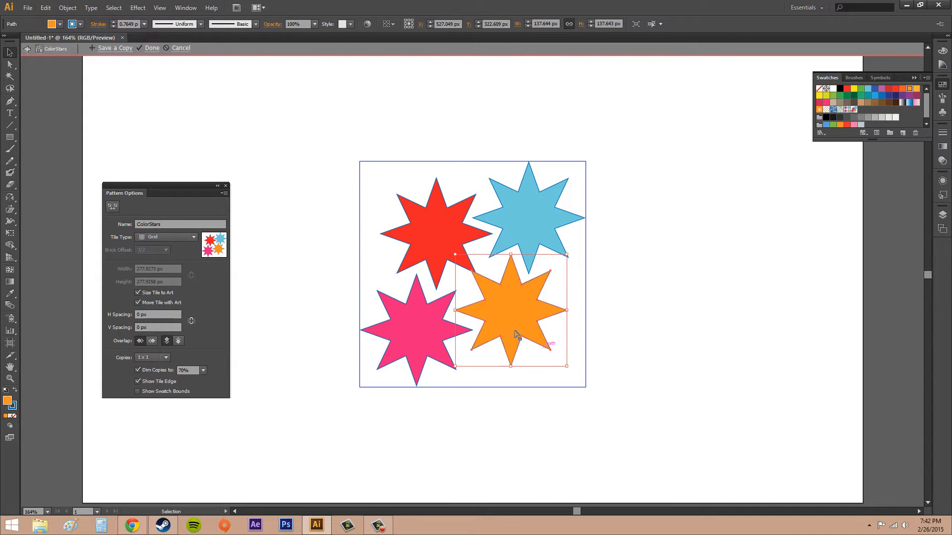
click(152, 357)
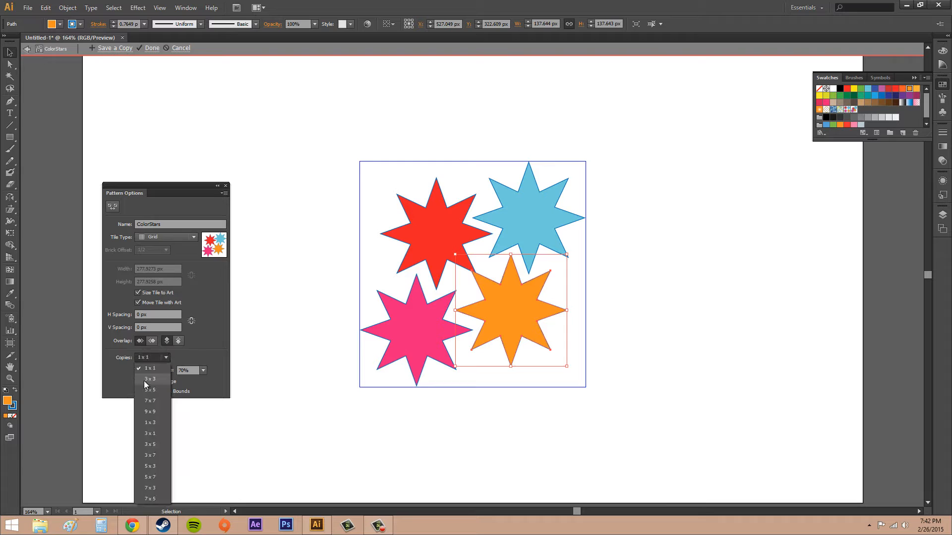
click(150, 378)
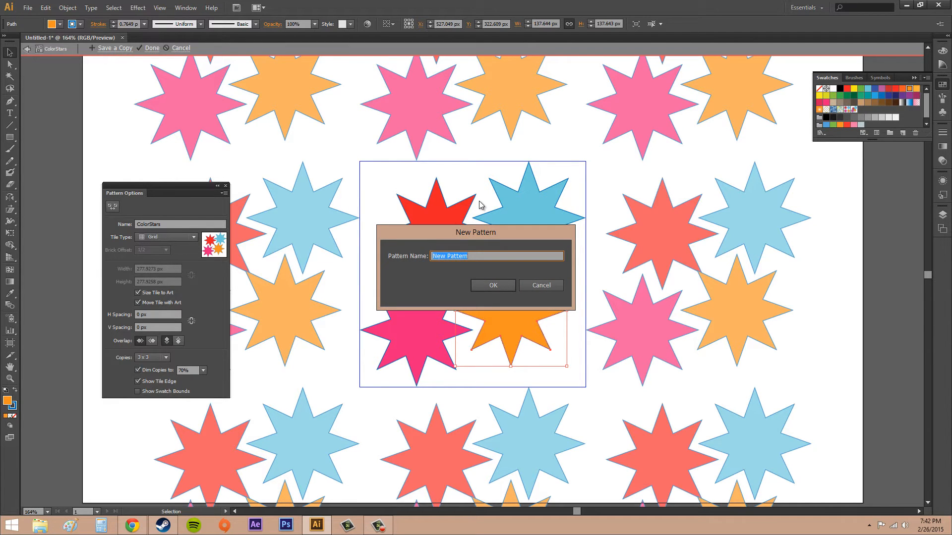
Name the pattern copy CS2, confirm it, and dismiss the swatch-added notice
text(CS2)
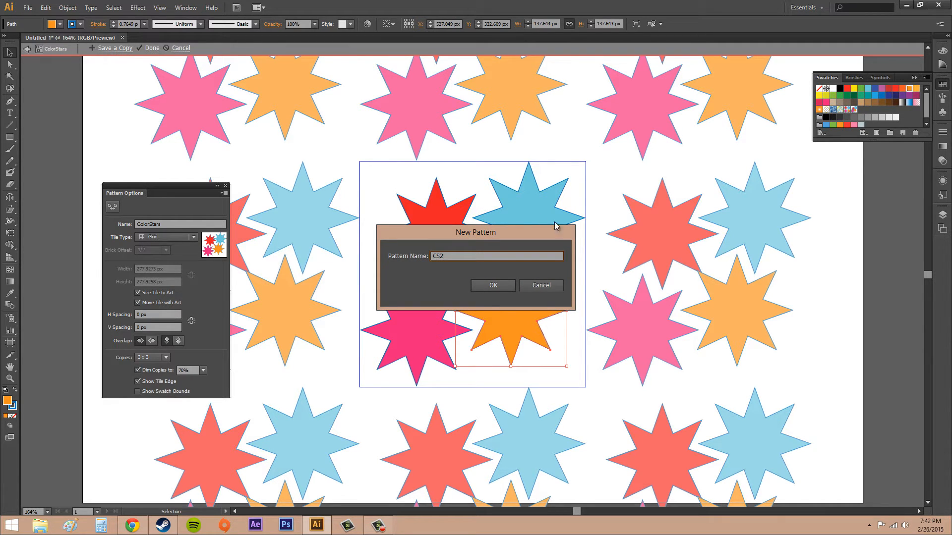
click(493, 285)
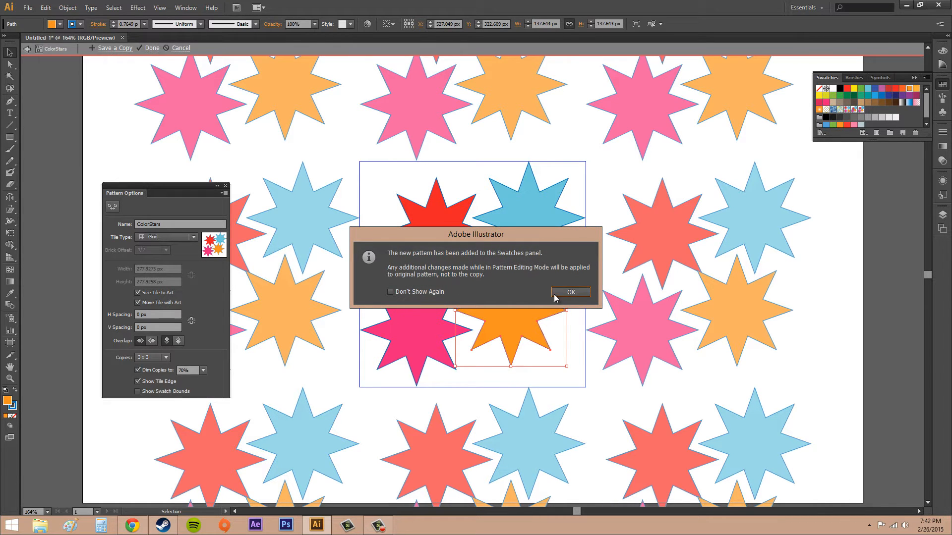
click(569, 291)
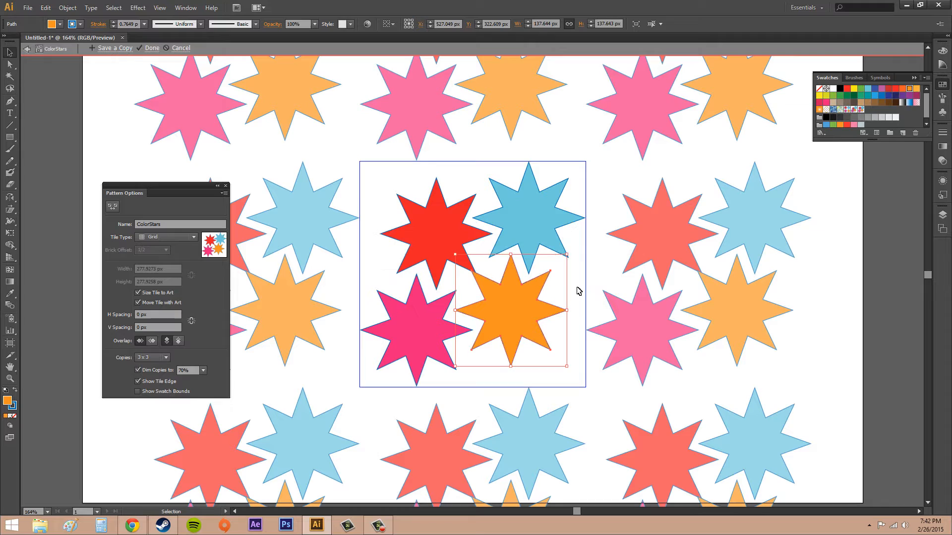
mouse_move(251, 217)
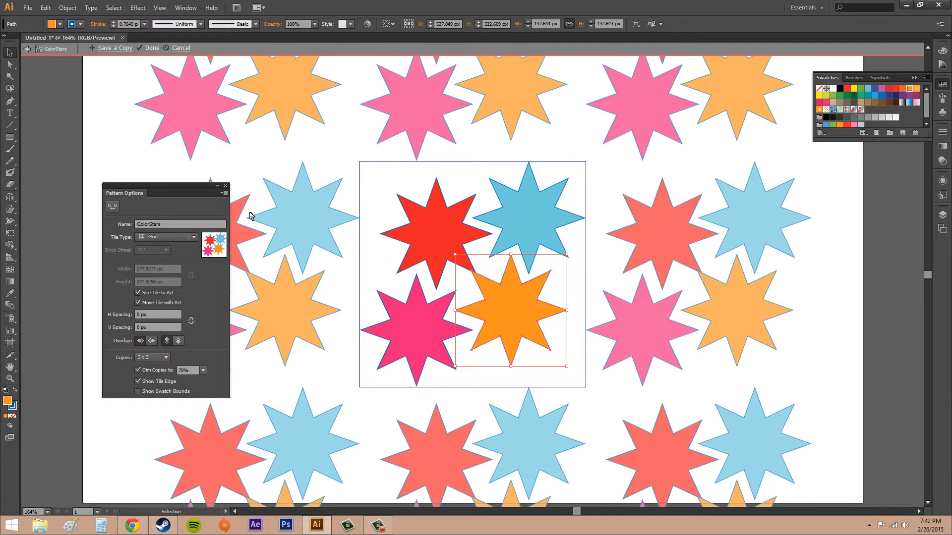
mouse_move(797, 104)
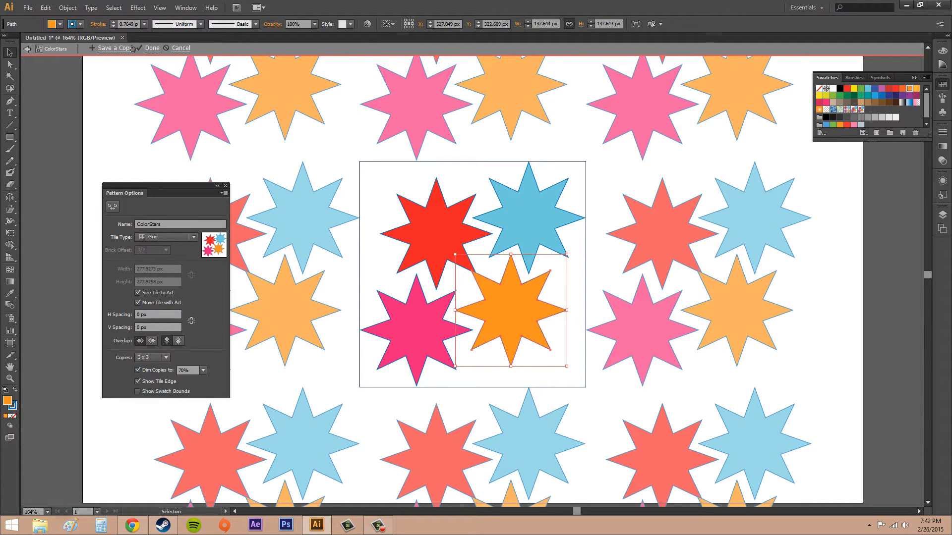
Cancel pattern editing so the original ColorStars pattern stays unchanged
click(151, 47)
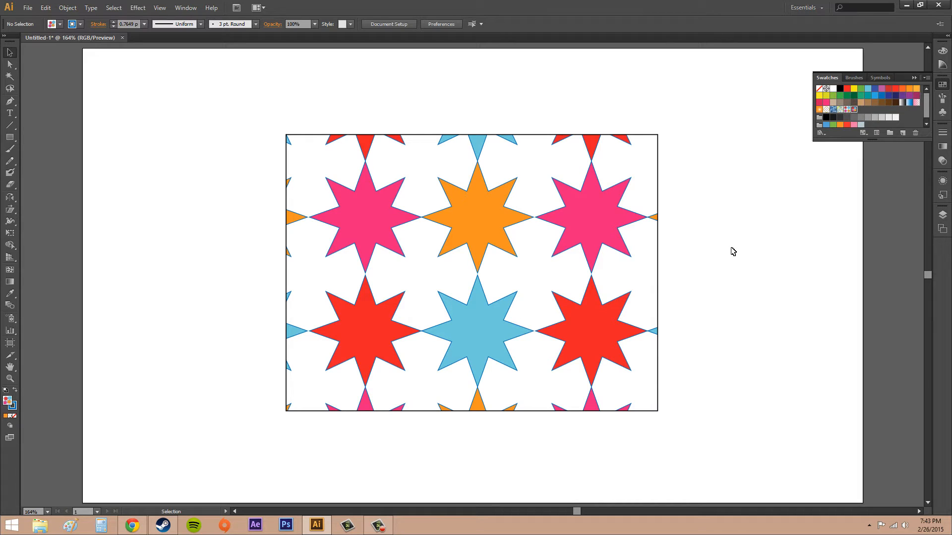
mouse_move(223, 181)
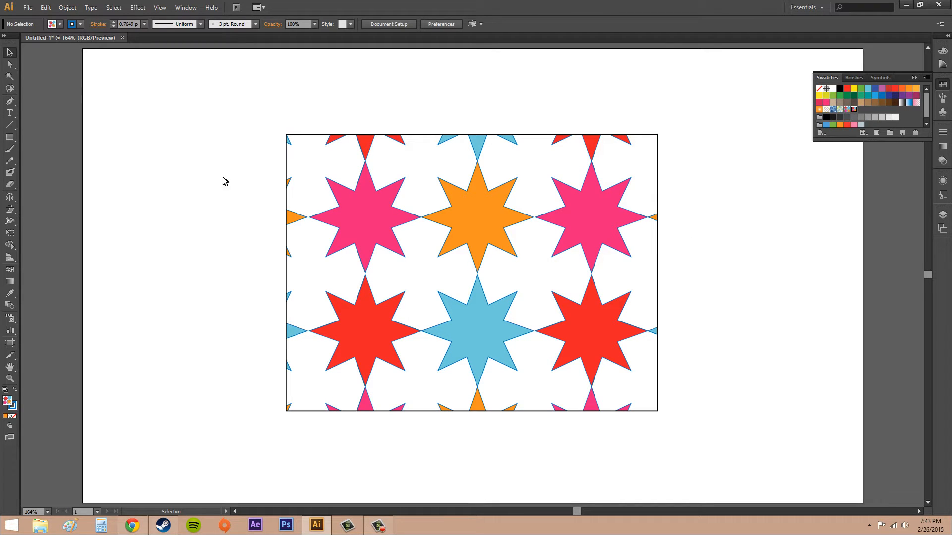
mouse_move(650, 191)
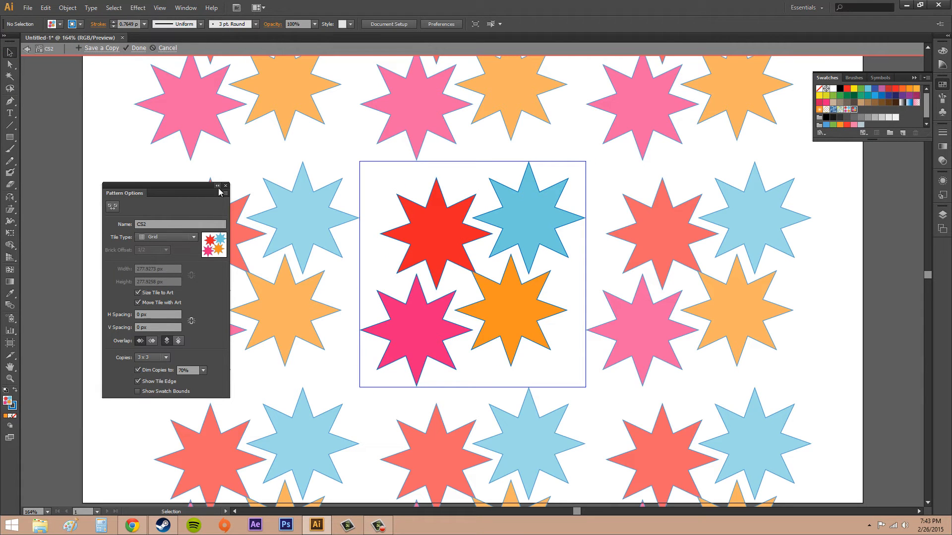
Close Pattern Options, leave pattern mode, briefly reopen CS2, then return to the artboard
click(225, 185)
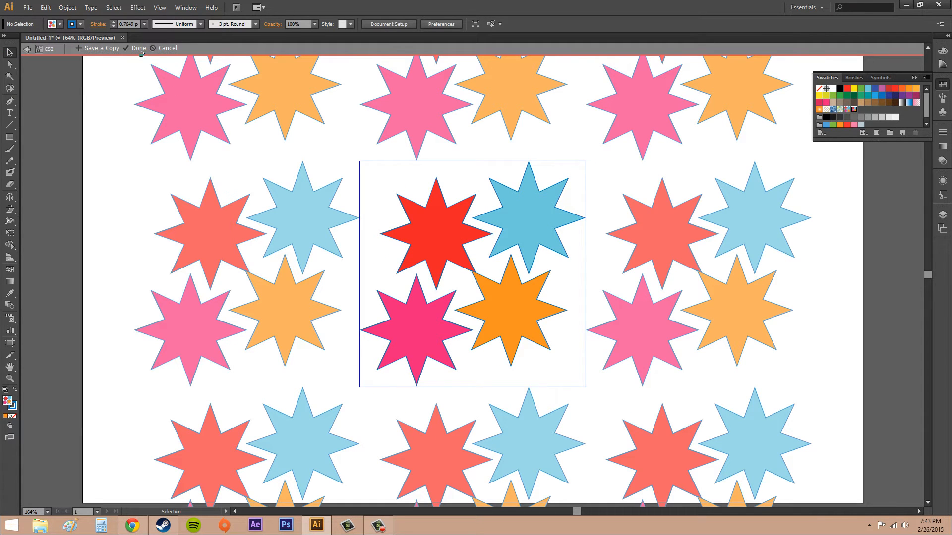
click(138, 48)
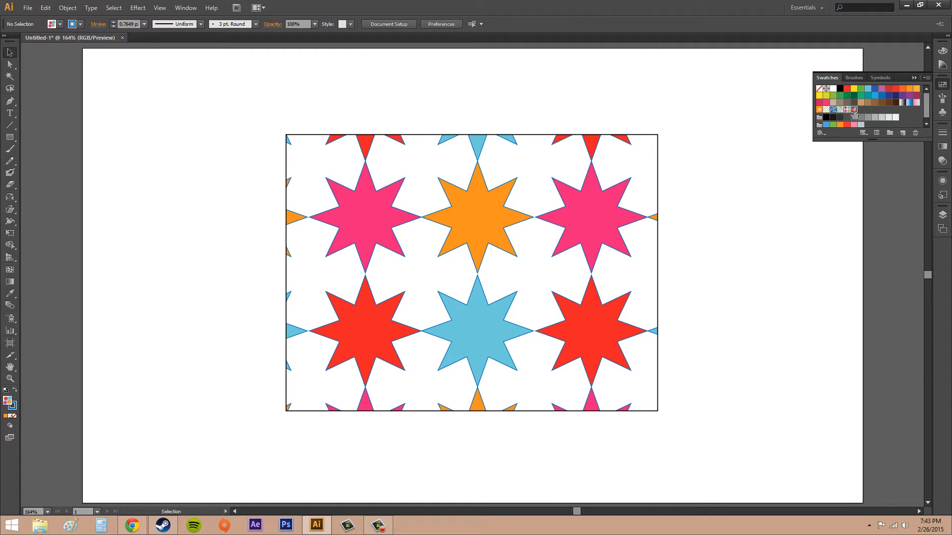
mouse_move(852, 118)
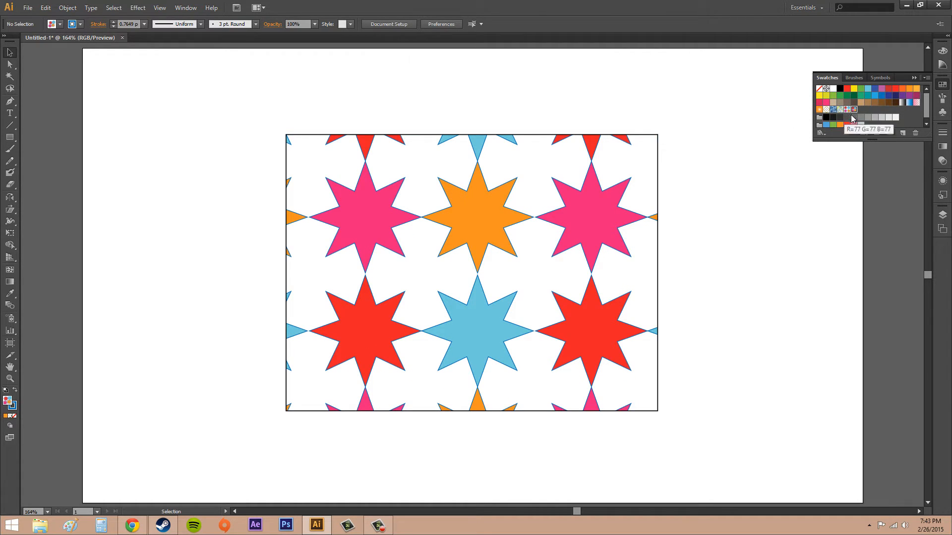
click(66, 8)
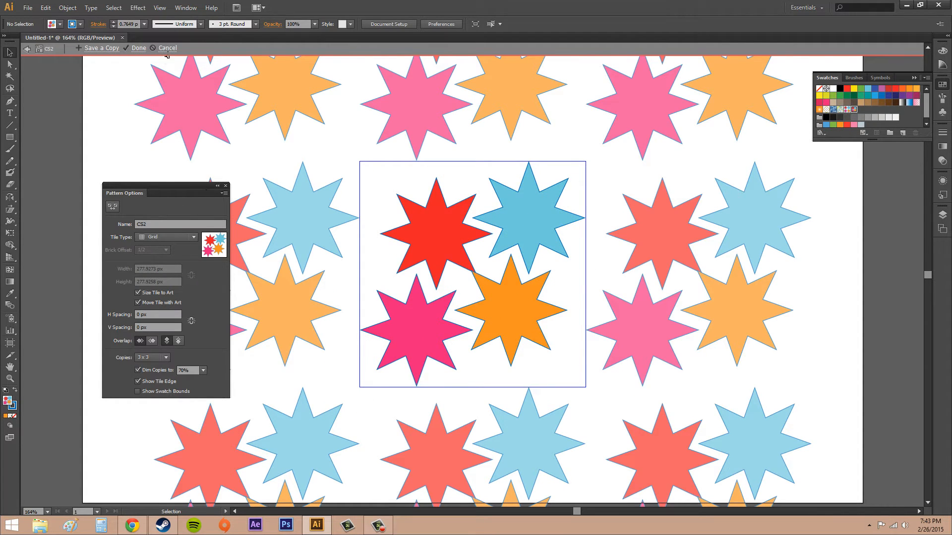
click(139, 48)
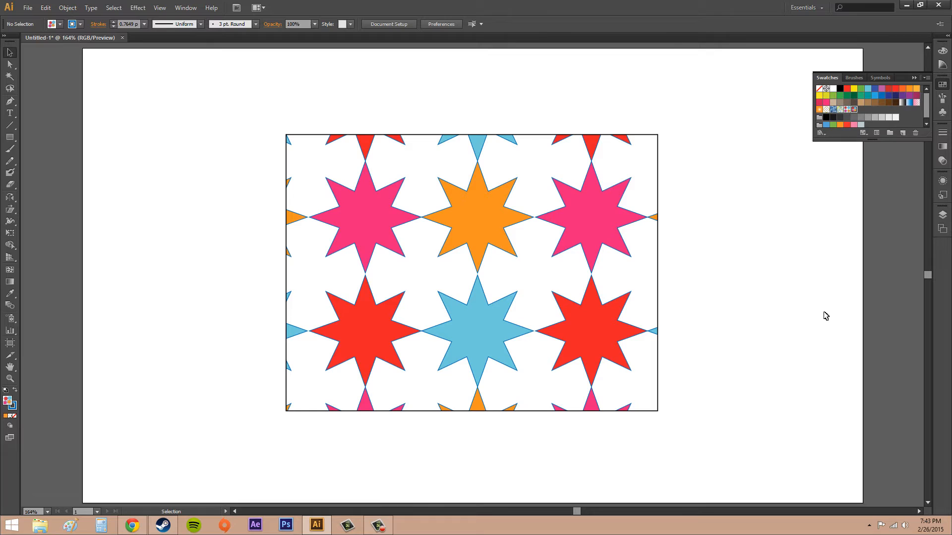
click(440, 272)
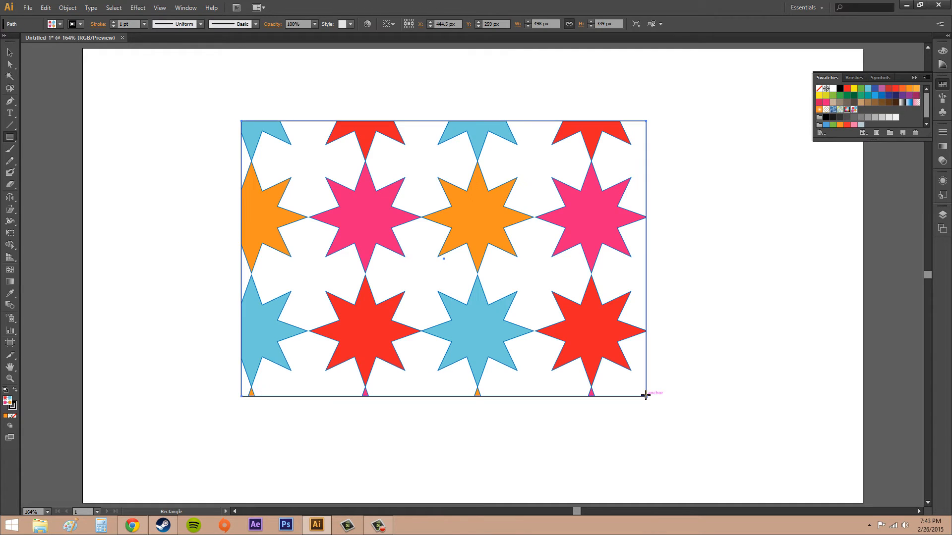
mouse_move(53, 24)
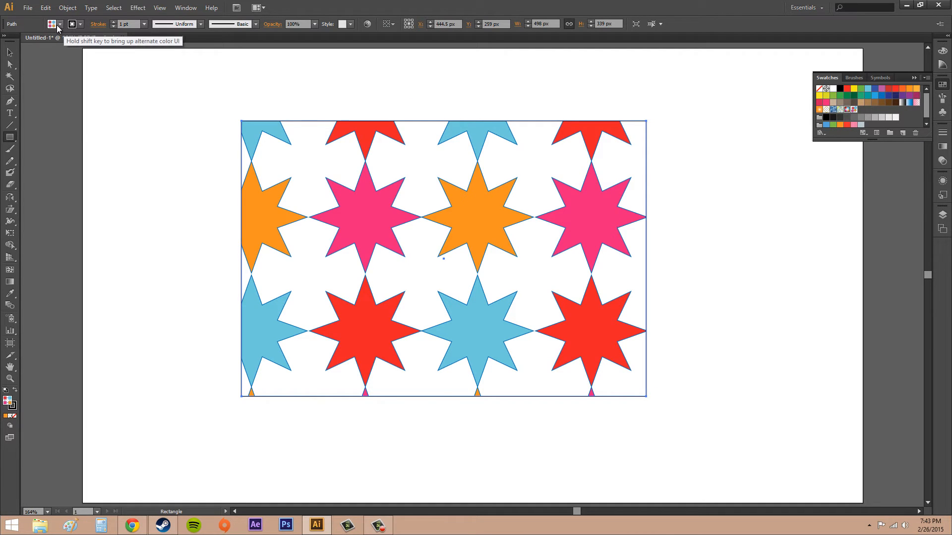
Fill the new rectangle with the CS2 star pattern from the Fill swatch dropdown
click(52, 24)
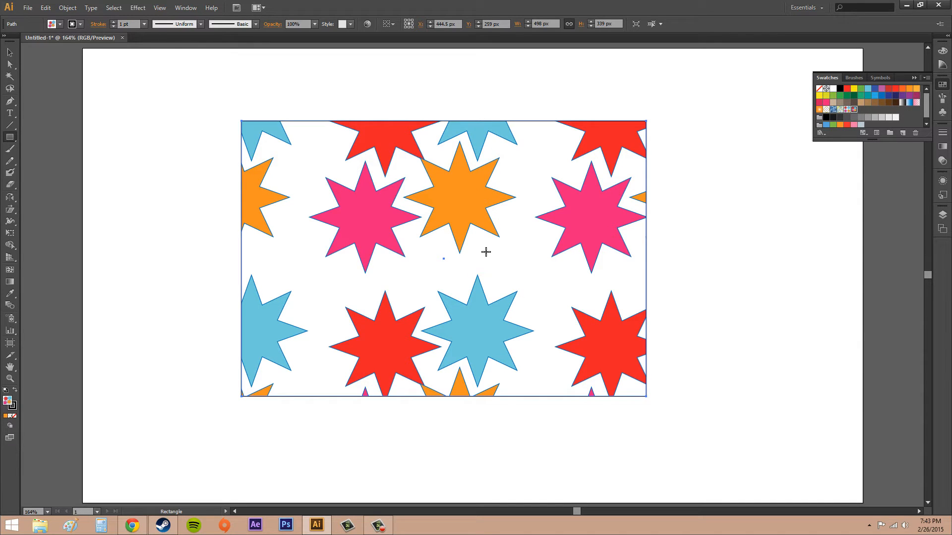
mouse_move(428, 181)
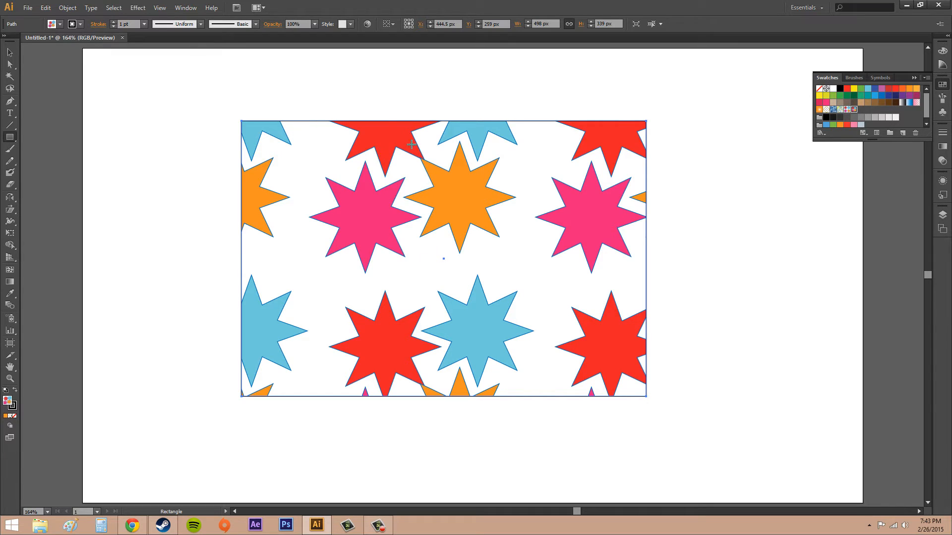
mouse_move(297, 150)
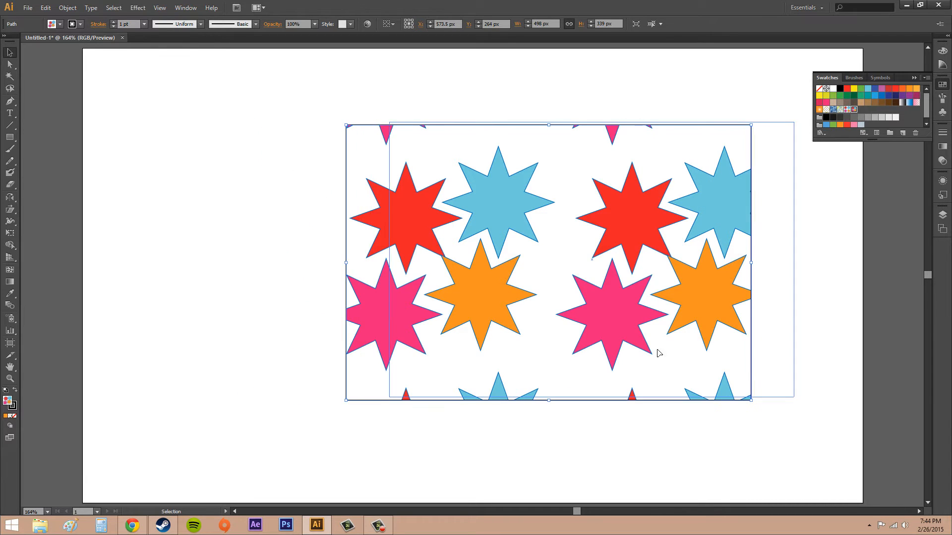
Drag the star-filled rectangle to the left on the artboard
drag(660, 354, 505, 353)
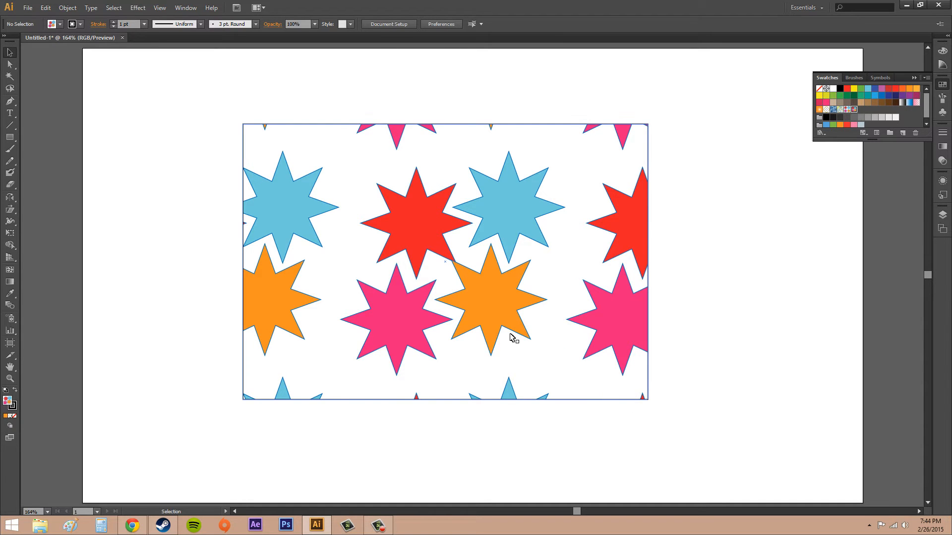
mouse_move(524, 320)
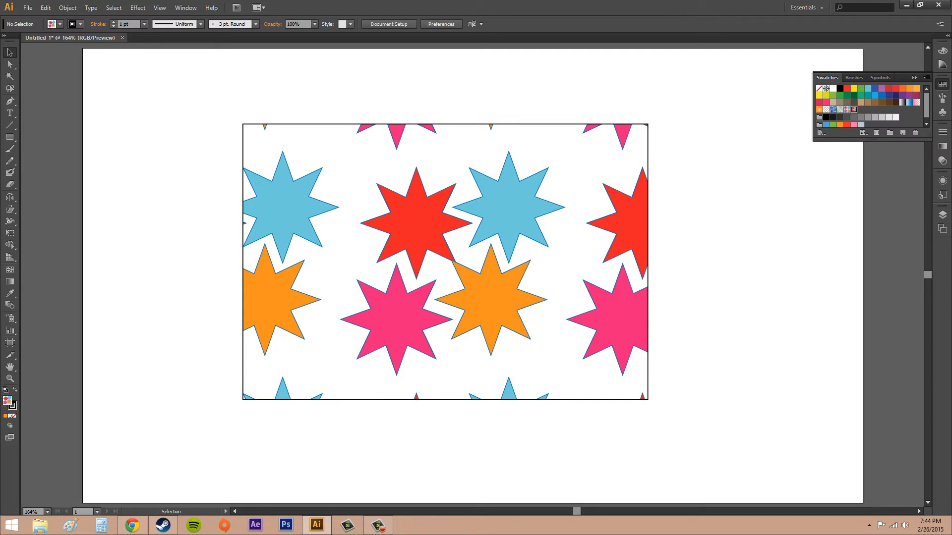
mouse_move(735, 332)
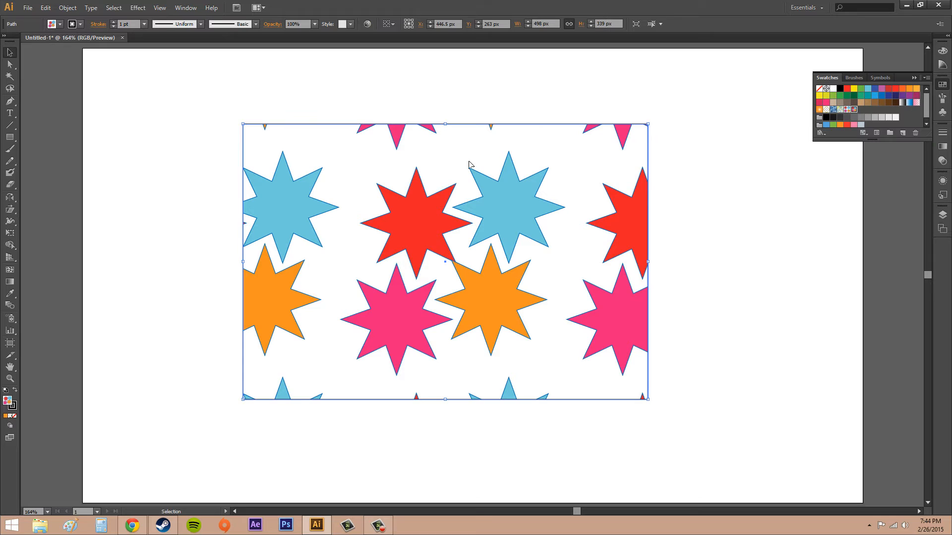
mouse_move(420, 386)
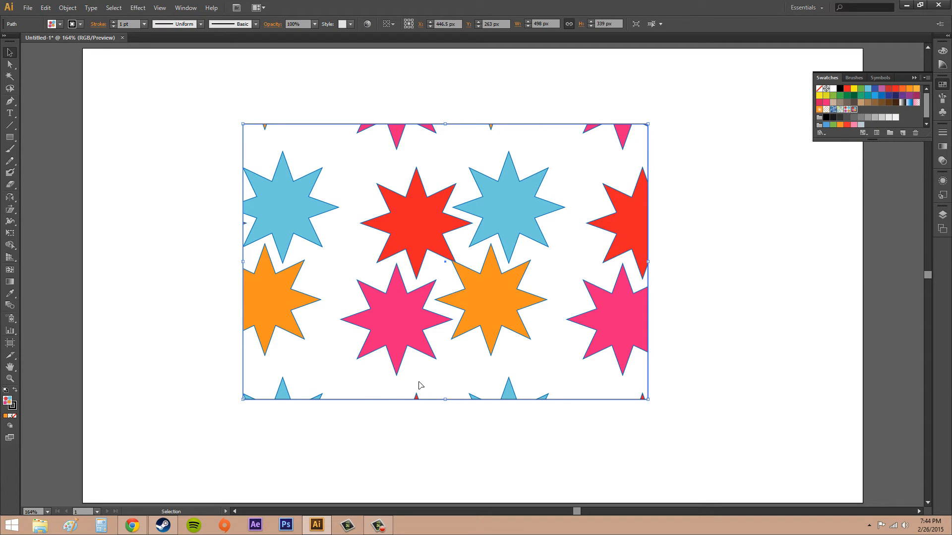
mouse_move(777, 378)
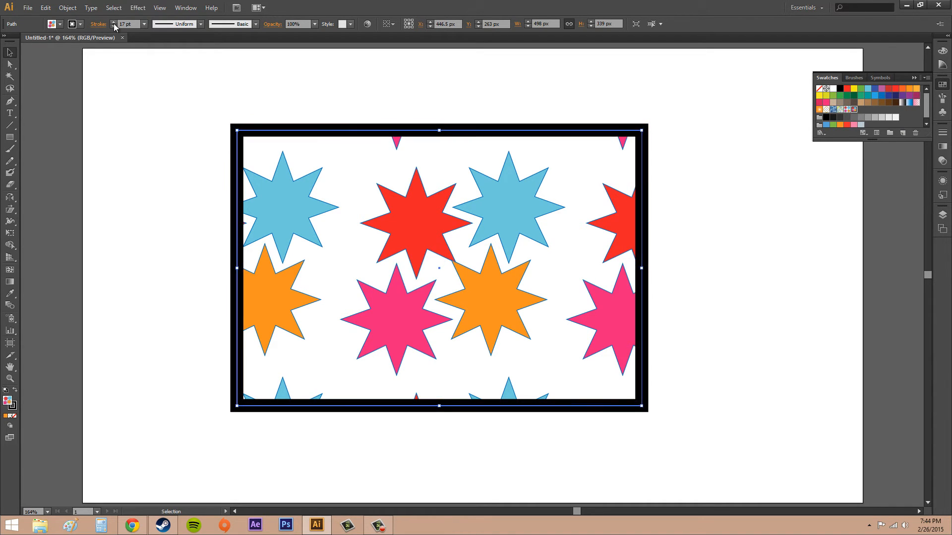
Raise the rectangle's stroke weight to roughly 32 pt for a thick black border
click(114, 26)
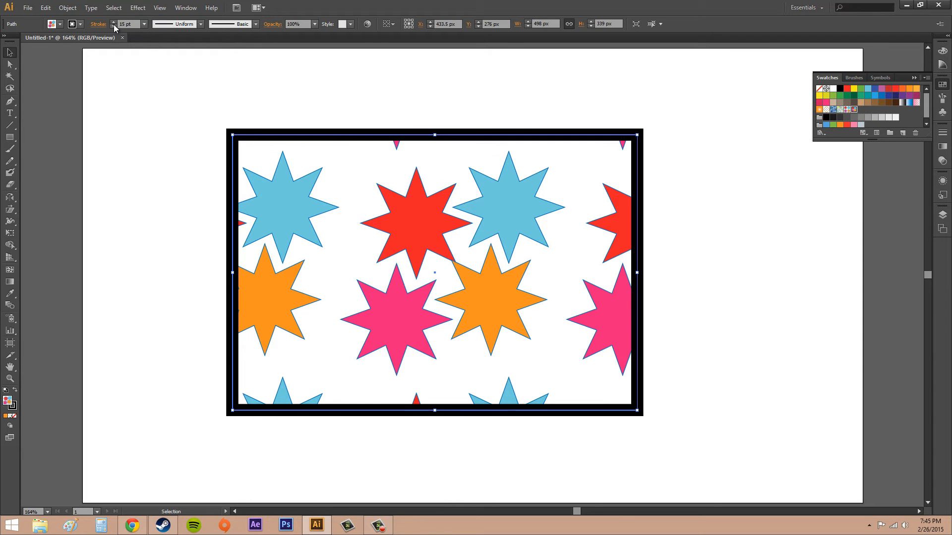
click(113, 23)
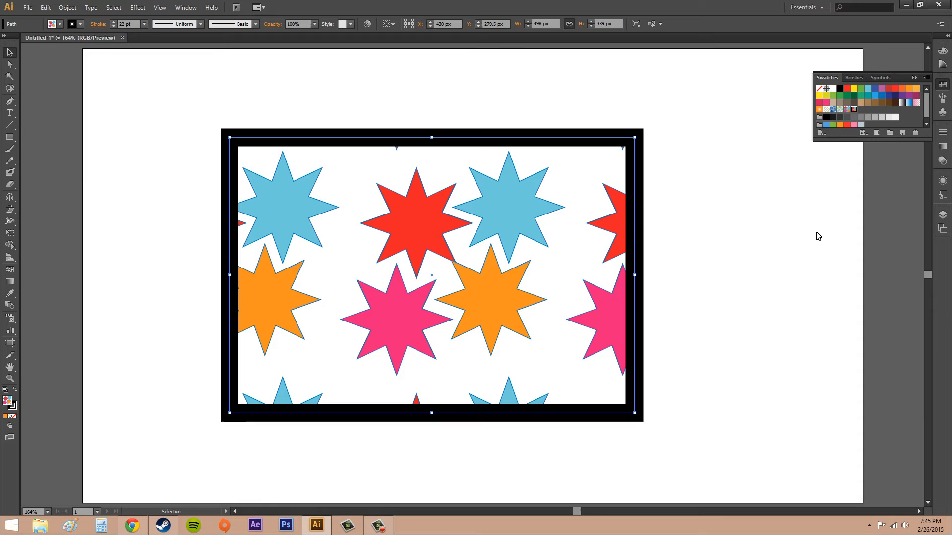
click(818, 236)
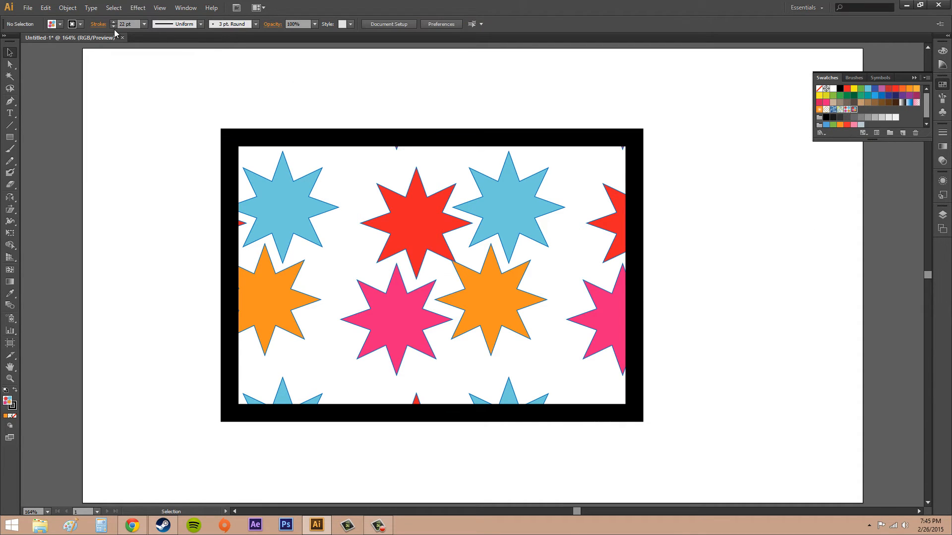
click(431, 129)
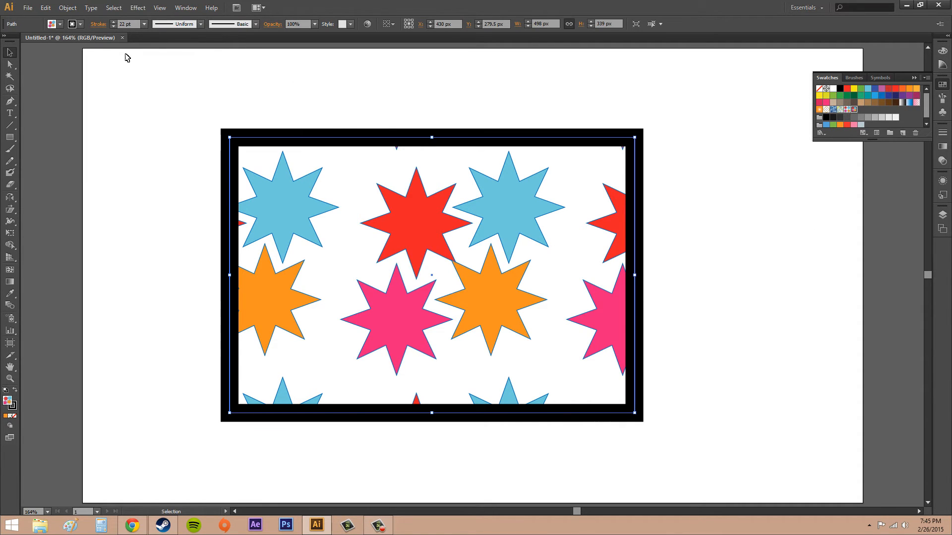
click(61, 24)
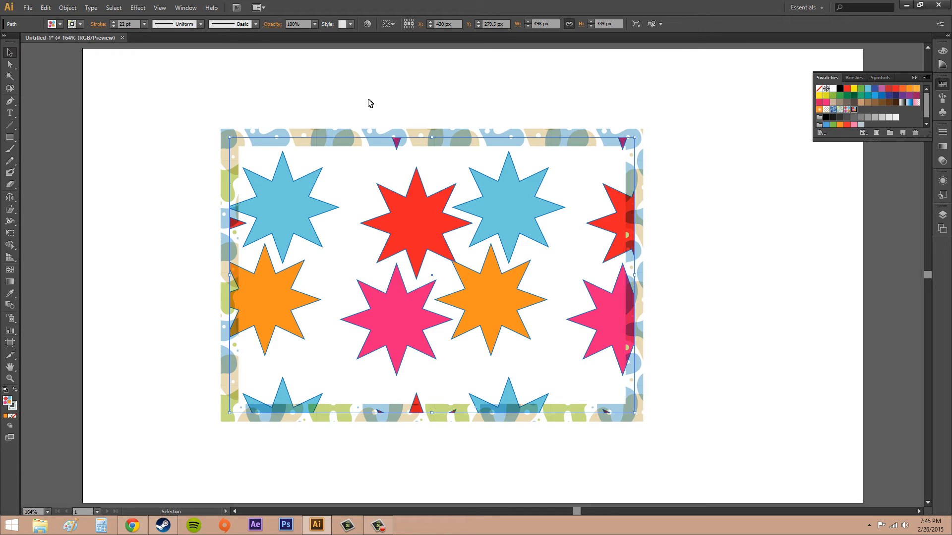
mouse_move(740, 388)
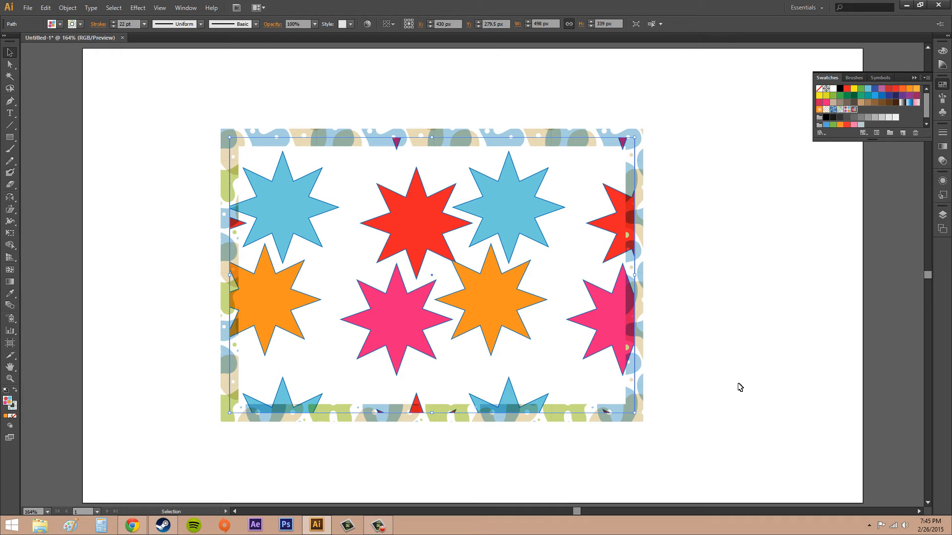
mouse_move(100, 349)
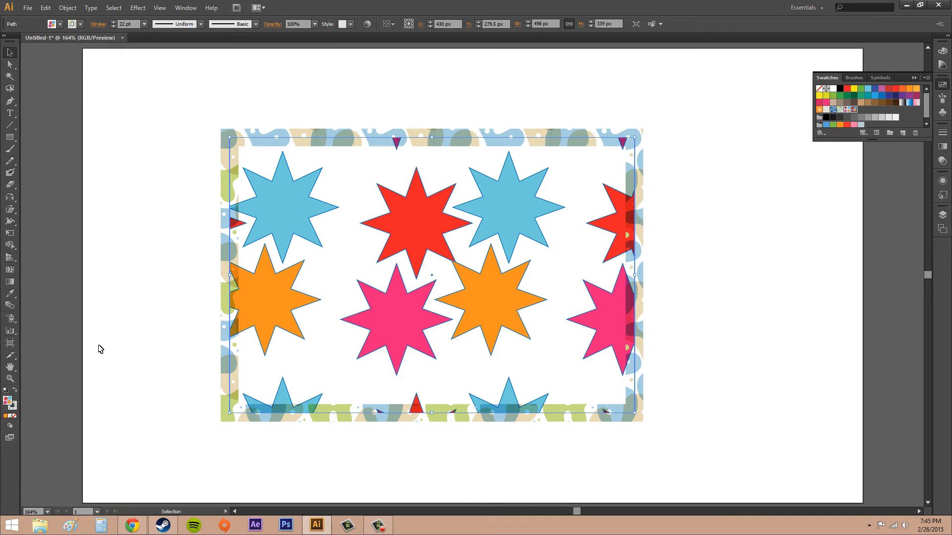
mouse_move(604, 452)
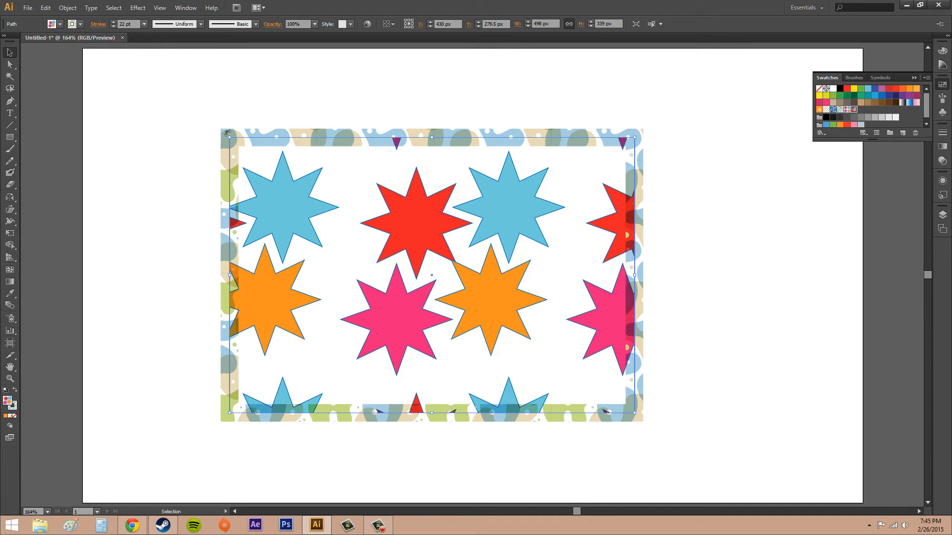
mouse_move(512, 303)
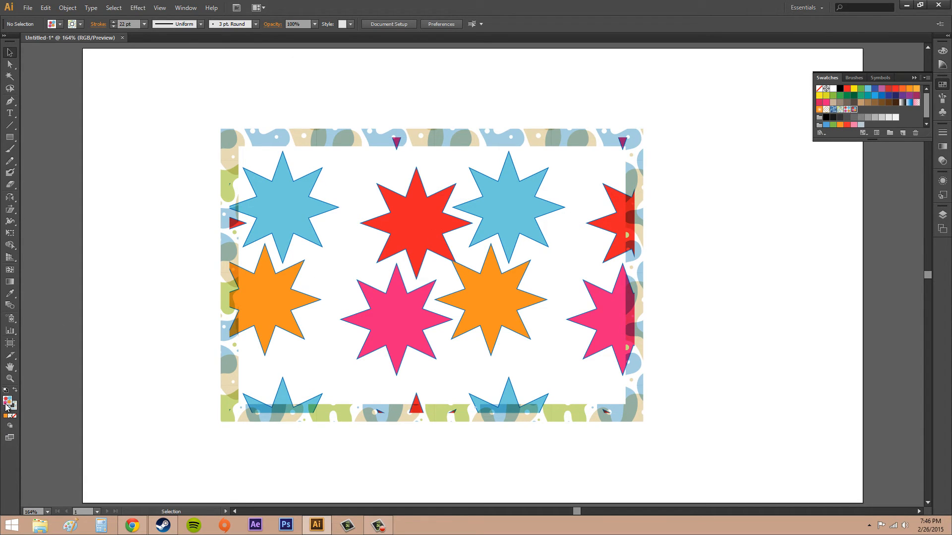
mouse_move(9, 401)
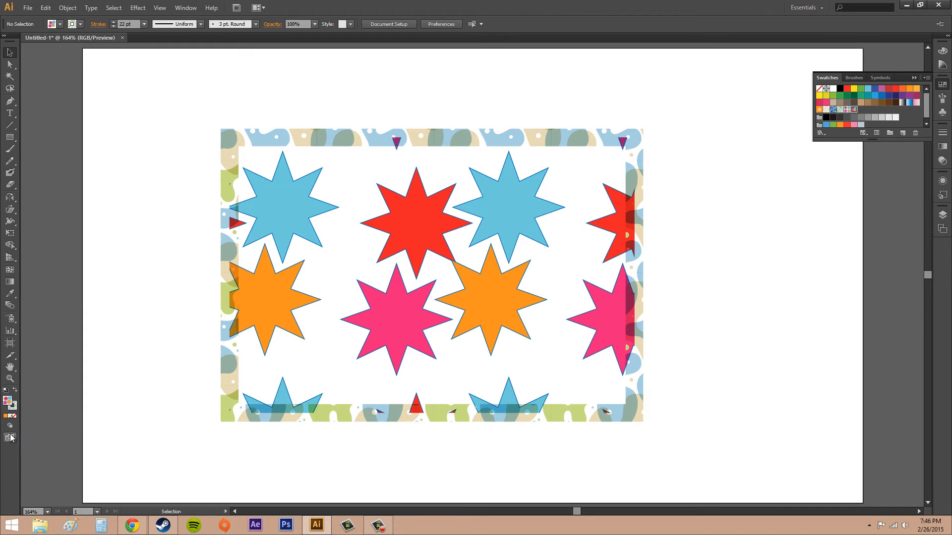
mouse_move(9, 402)
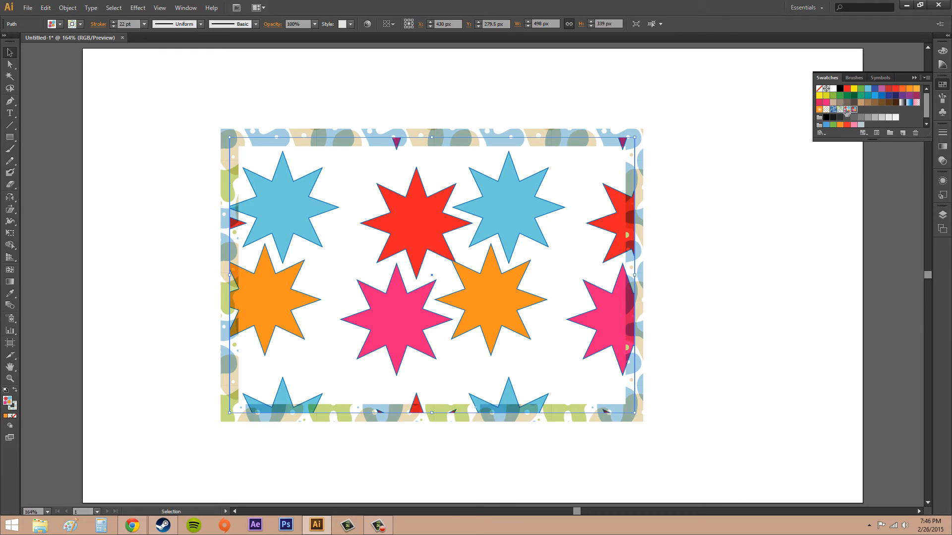
Test the blob pattern fill, keep the stars, and apply the blue swirl pattern to the border stroke
click(833, 109)
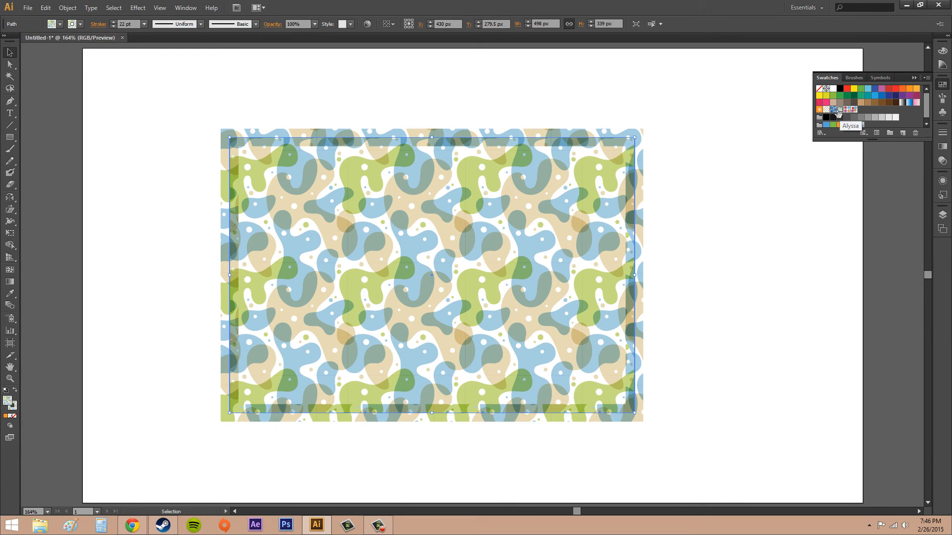
click(835, 109)
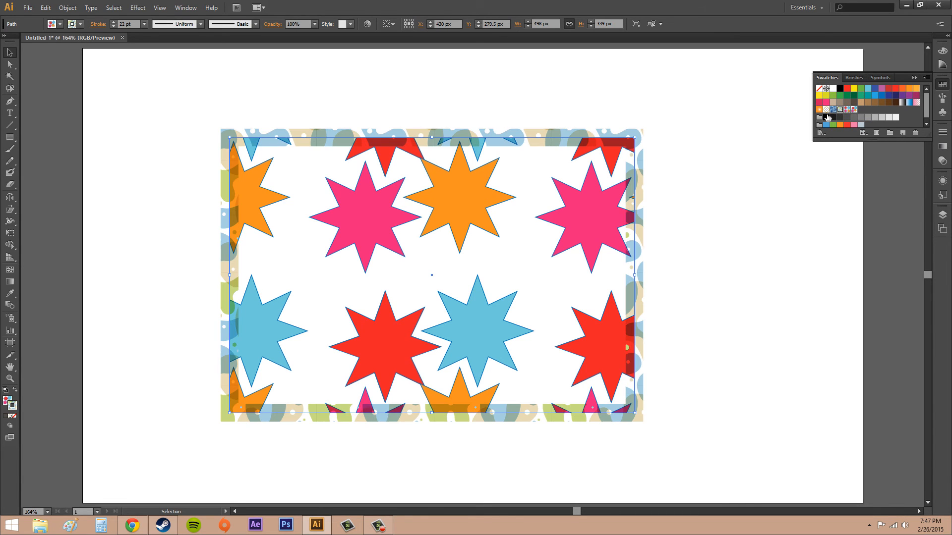
click(889, 103)
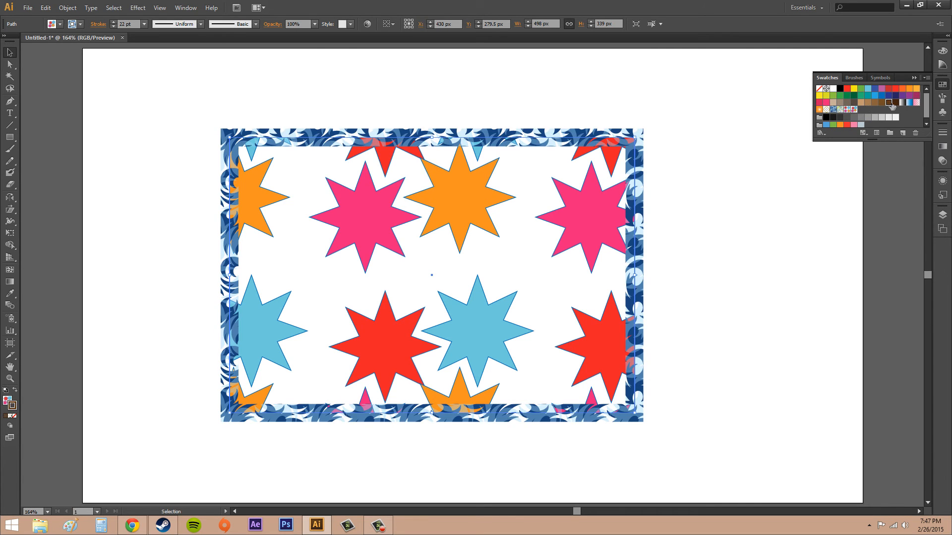
click(894, 102)
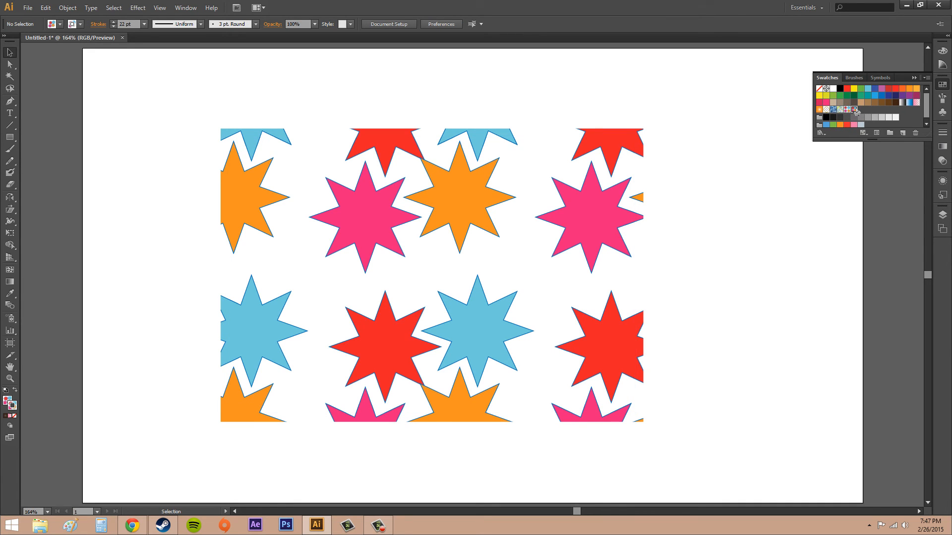
mouse_move(855, 110)
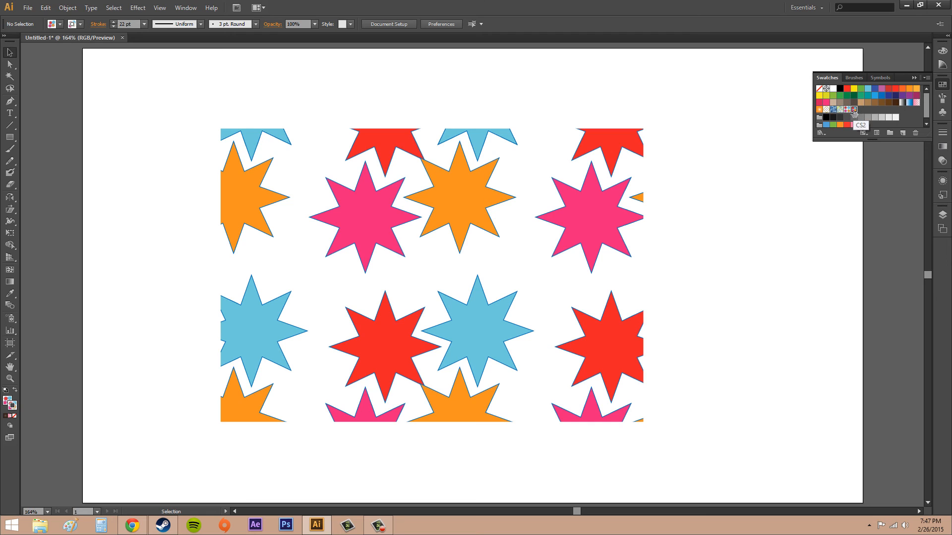
mouse_move(914, 133)
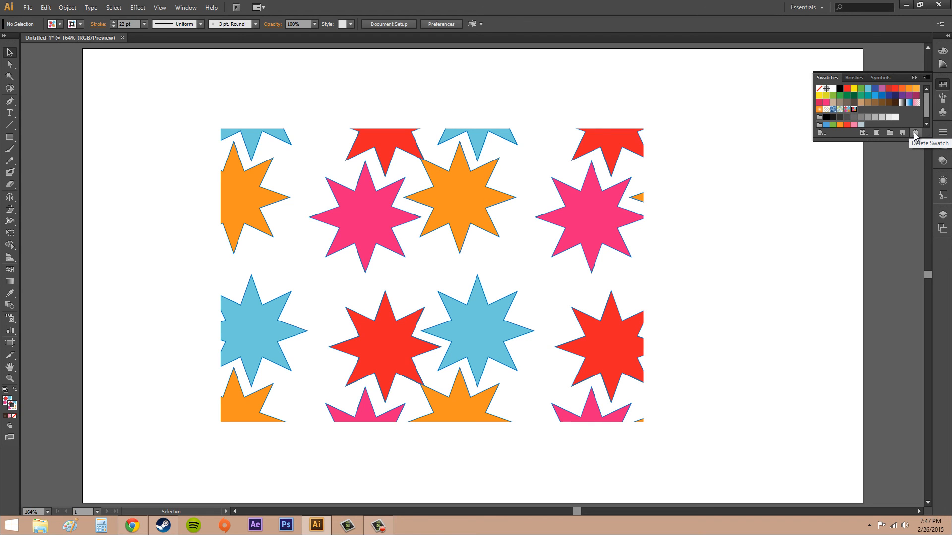
Delete the CS2 pattern swatch from the Swatches panel and confirm the removal
click(915, 133)
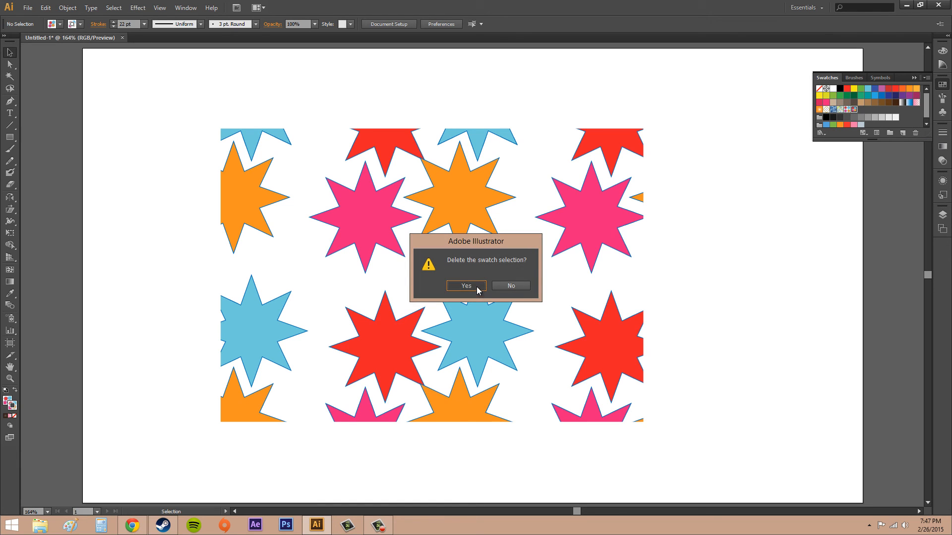
click(466, 285)
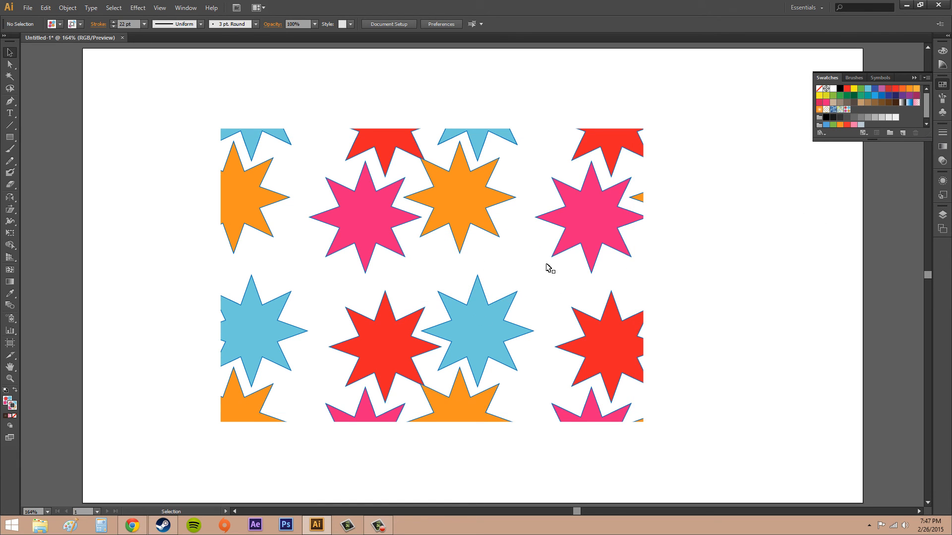
click(548, 269)
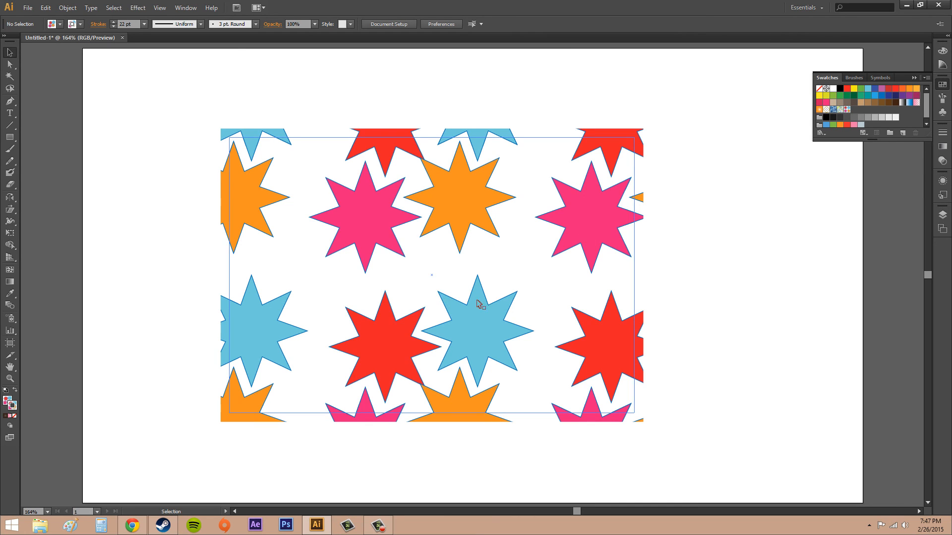
mouse_move(554, 293)
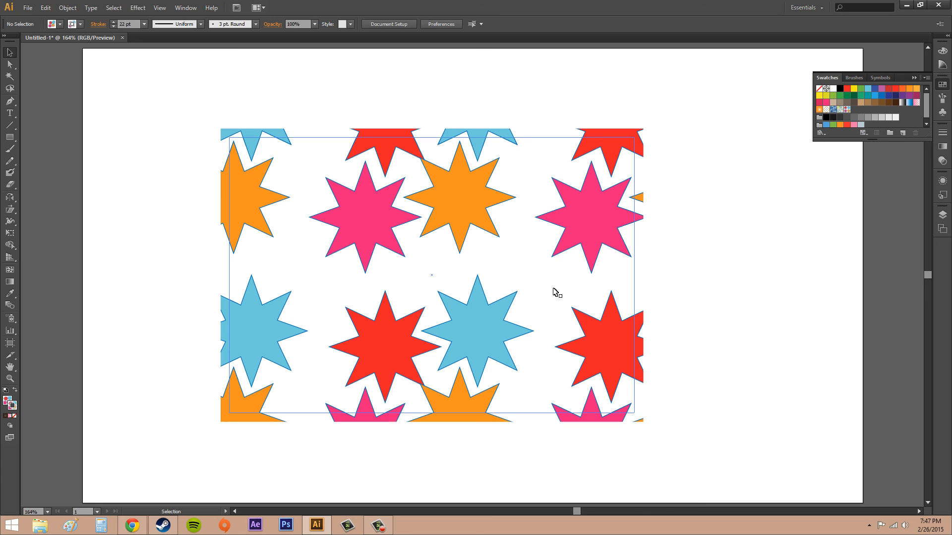
mouse_move(509, 329)
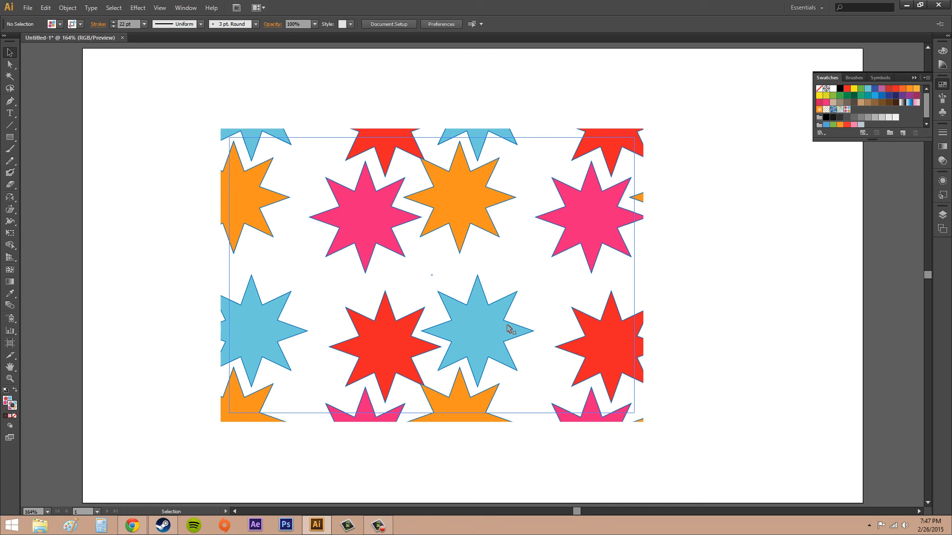